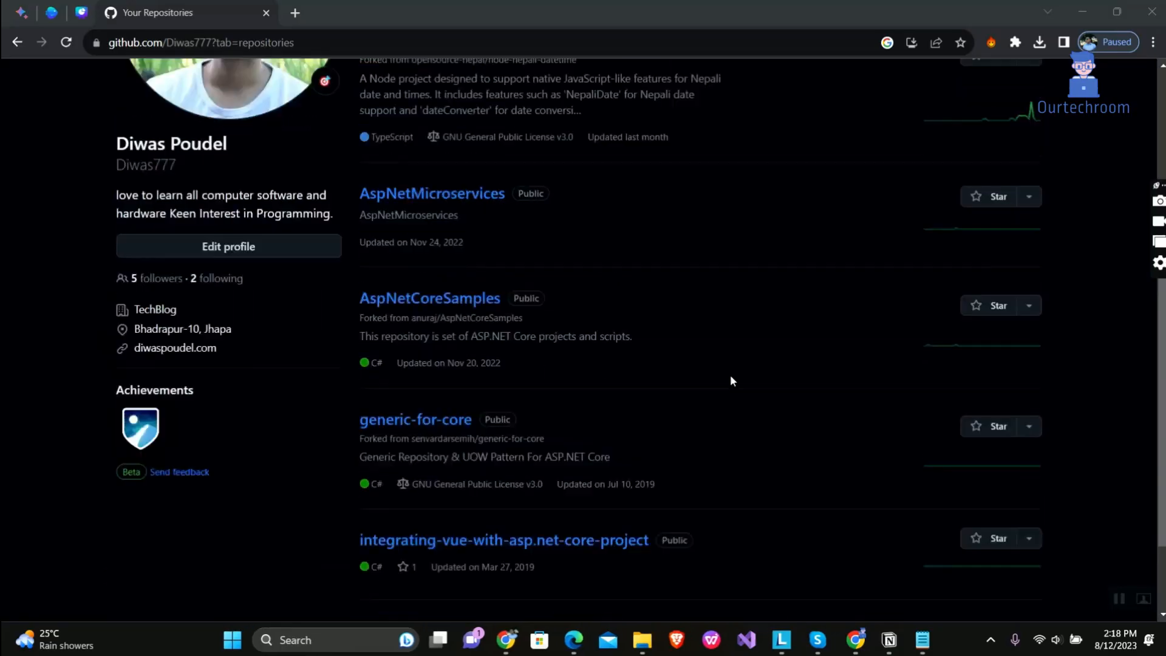
# - Open the AspNetCoreSamples repository from the repositories list and browse its file list
pyautogui.scroll(-3)
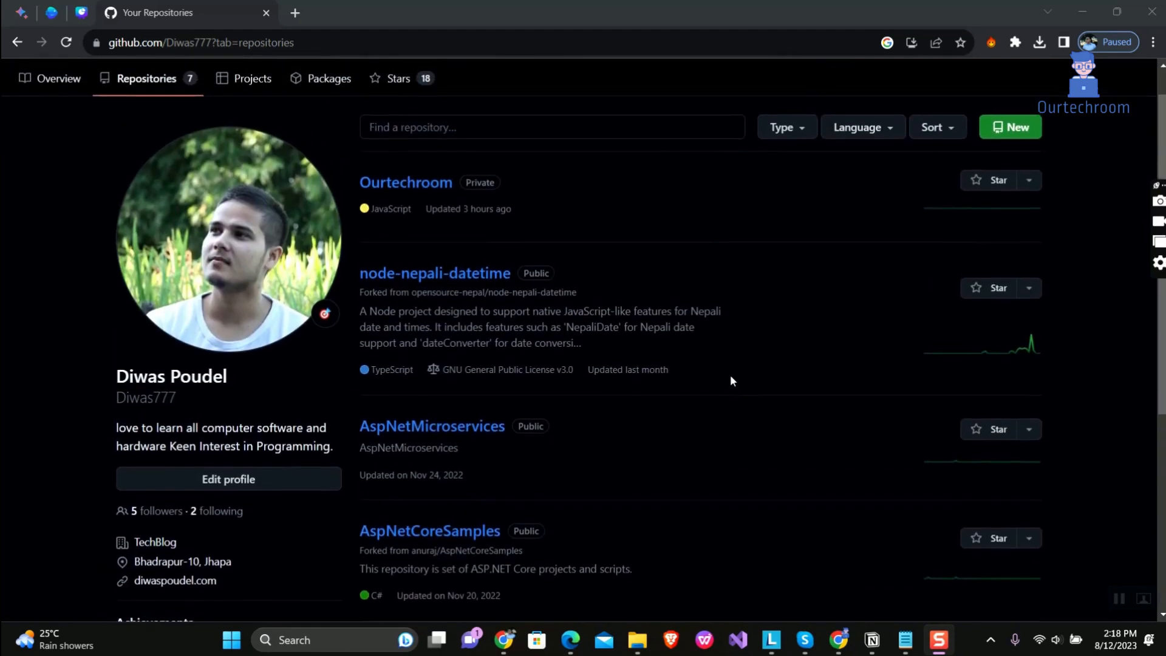
pyautogui.scroll(-3)
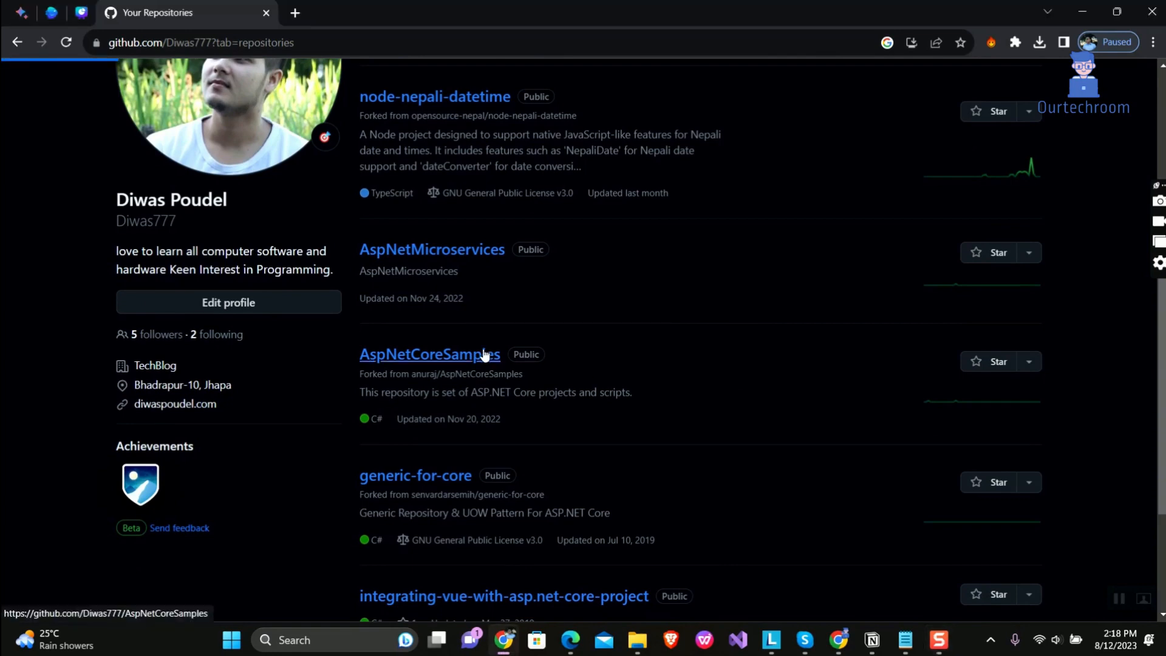
pyautogui.click(430, 353)
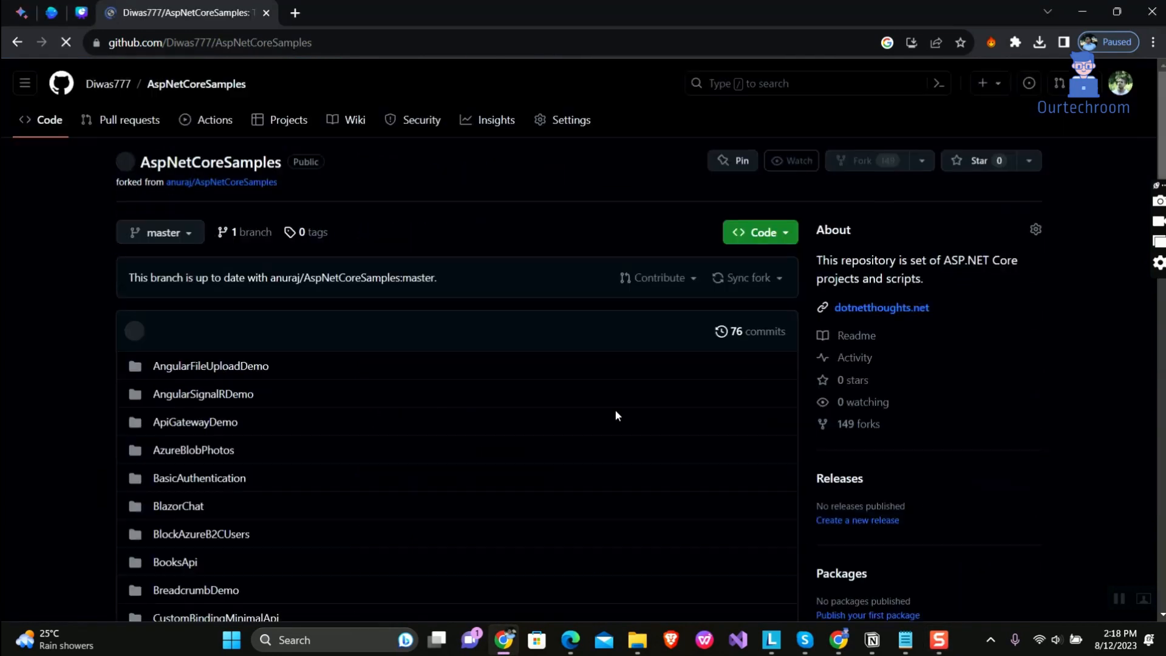
pyautogui.scroll(-3)
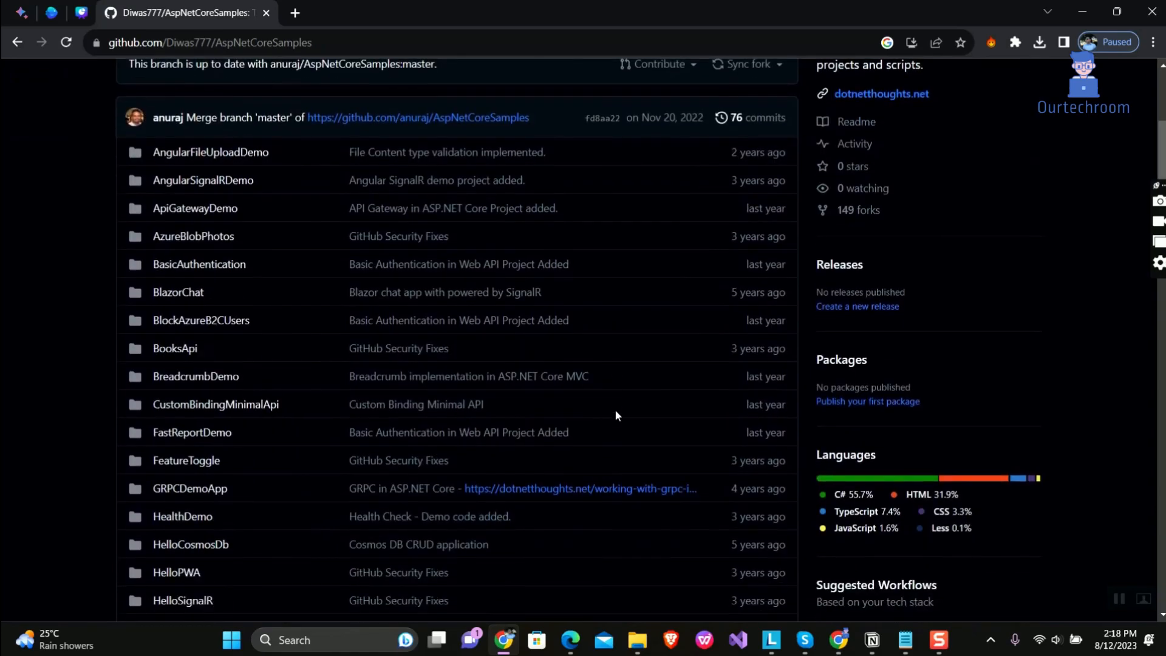
pyautogui.click(294, 12)
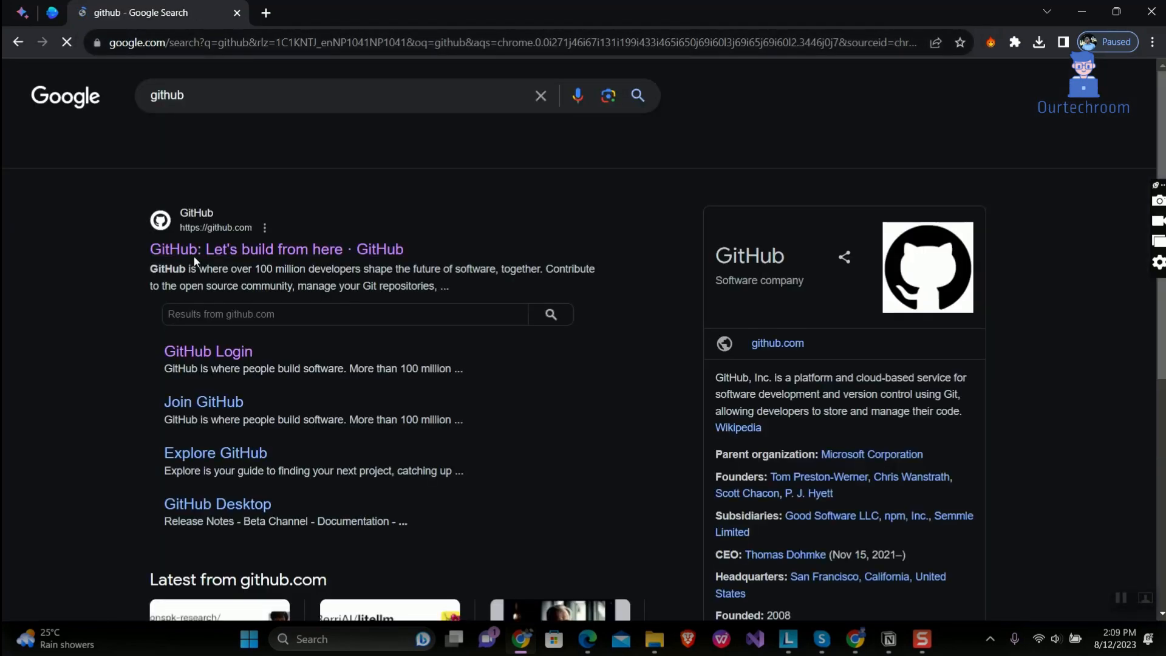
# - Follow the 'GitHub: Let's build from here' search result to the GitHub home page
pyautogui.click(245, 248)
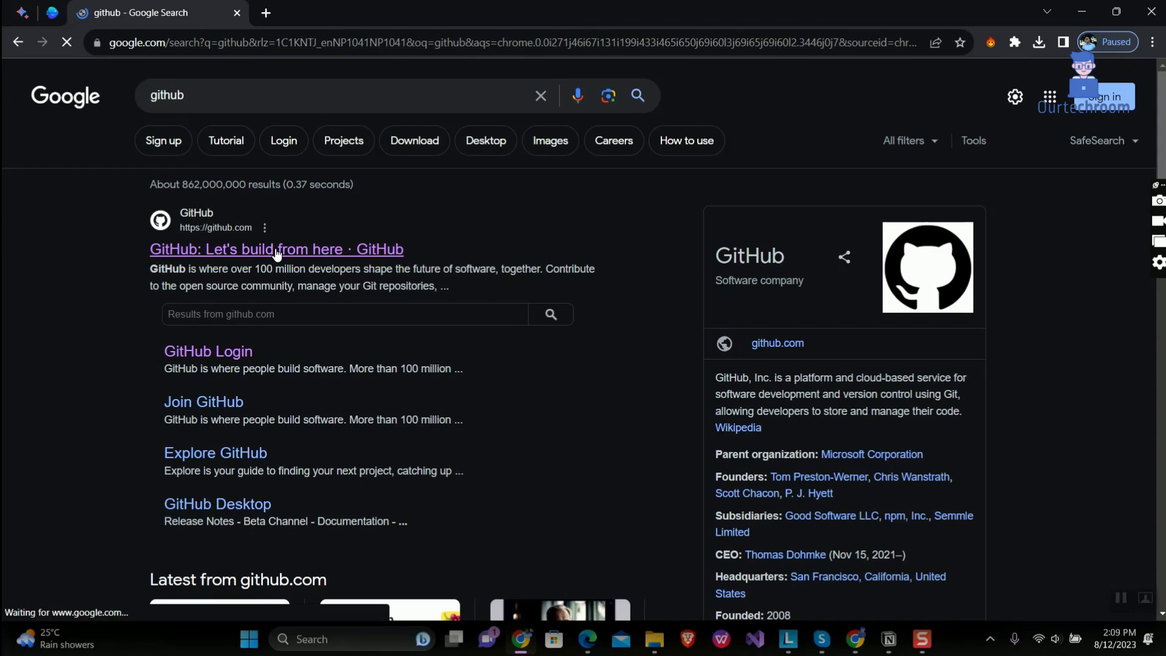
pyautogui.click(275, 248)
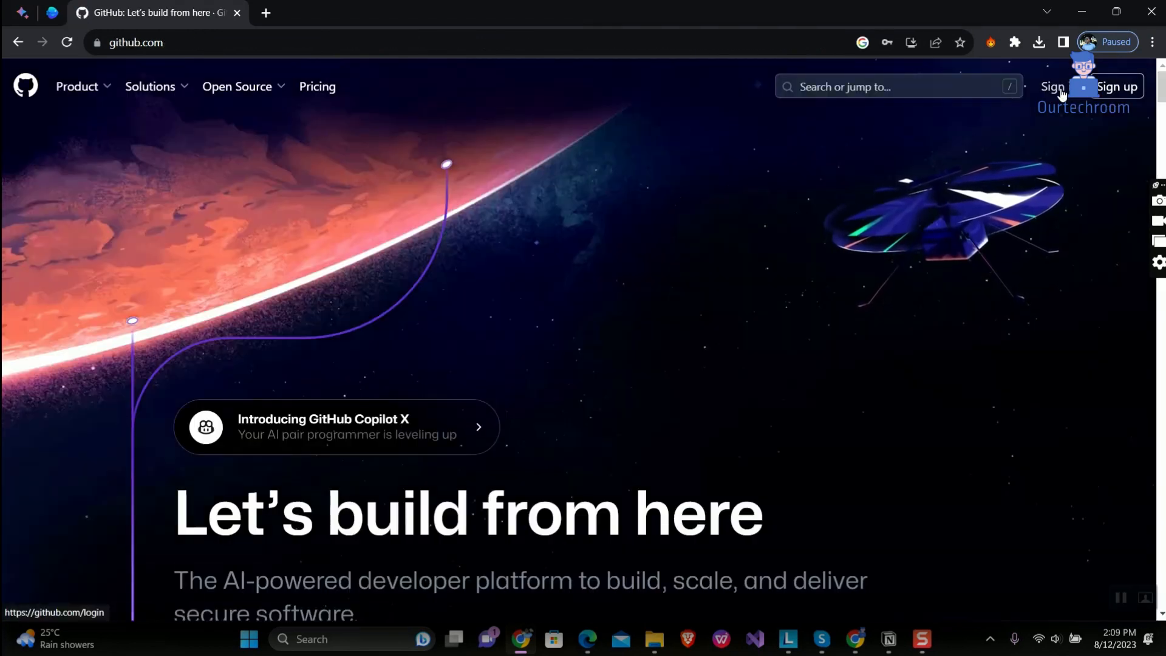
# - Sign in to the GitHub account and land on the personal dashboard
pyautogui.click(1052, 87)
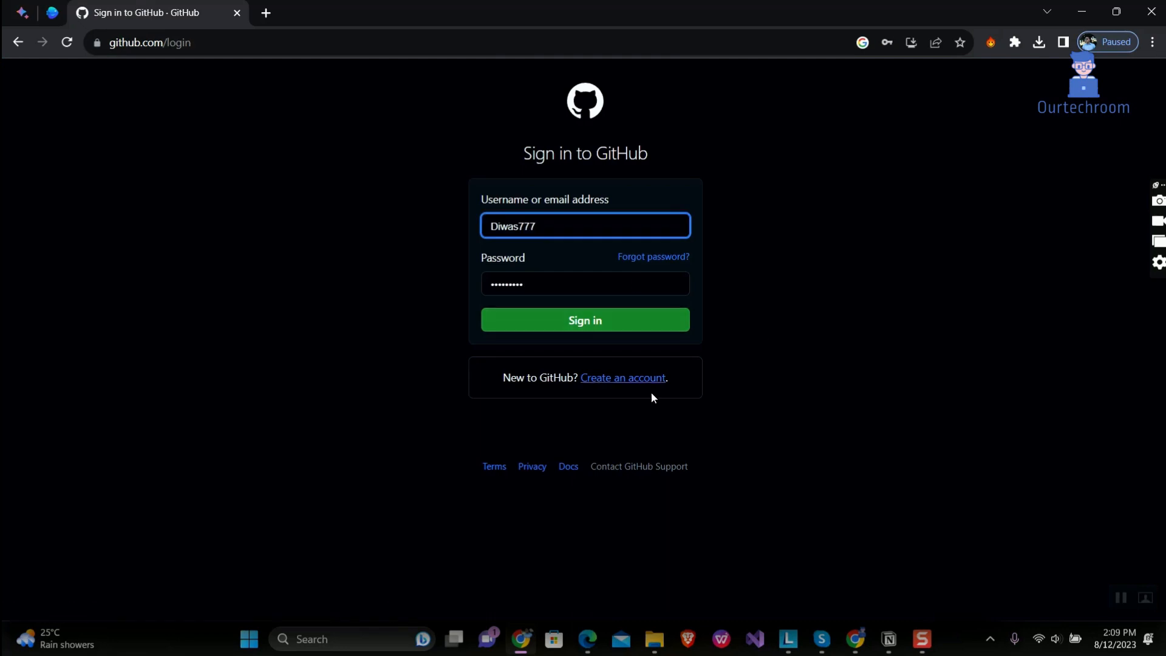
pyautogui.click(586, 319)
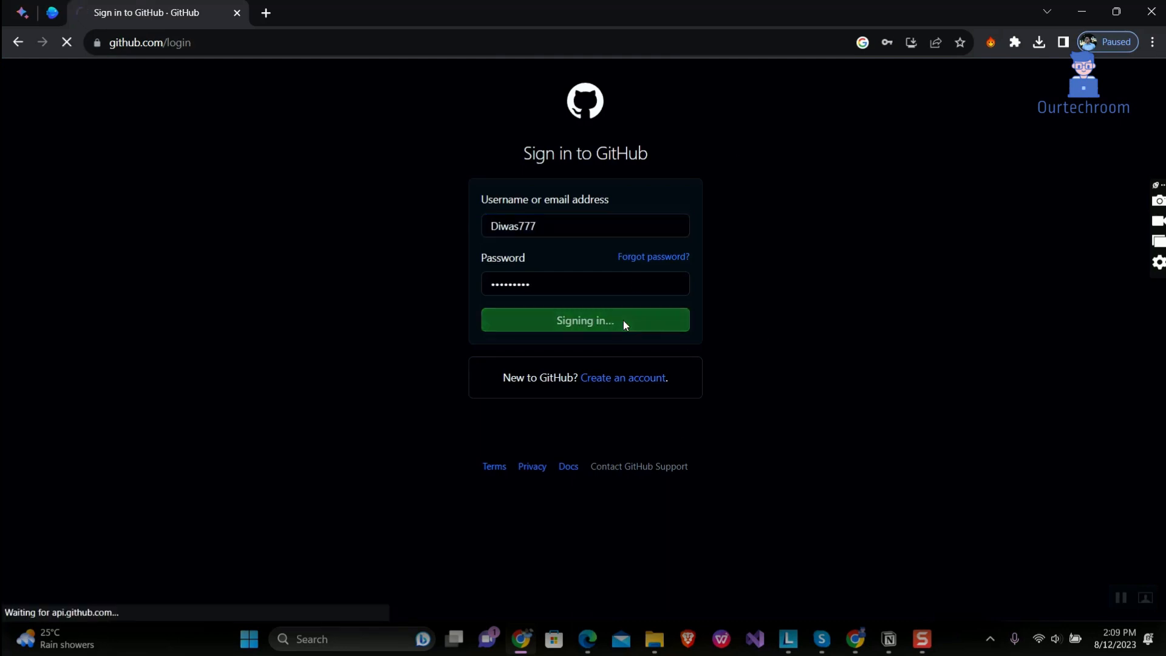
pyautogui.click(584, 319)
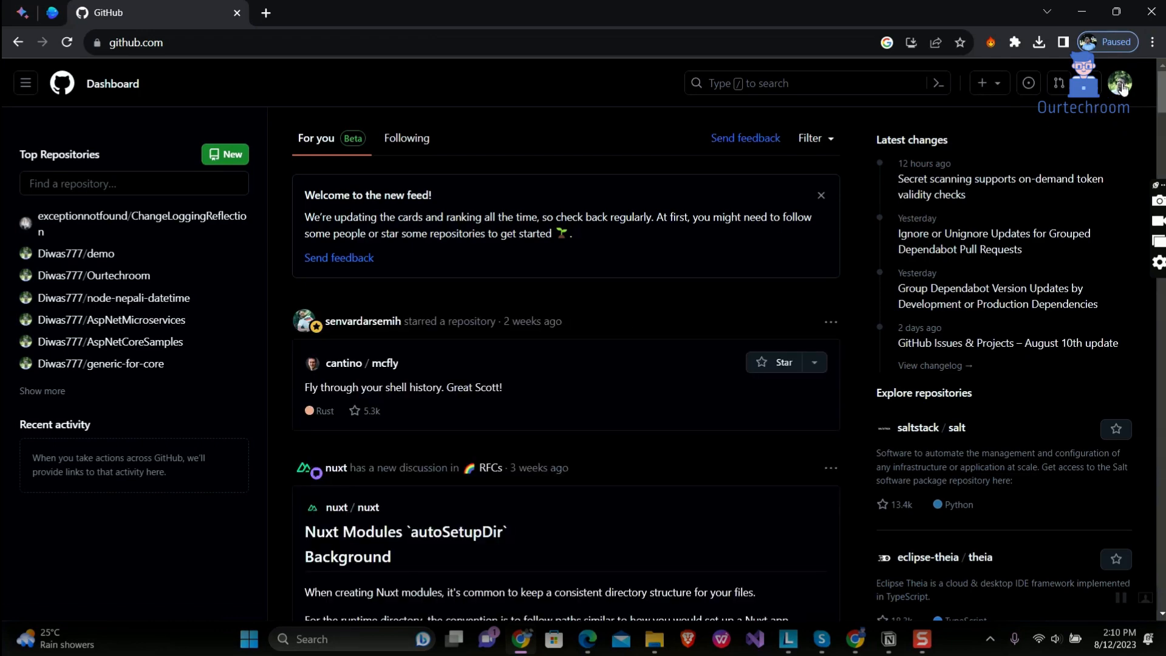
# - From the account menu, reach the profile's Repositories list with demo at the top
pyautogui.click(1118, 83)
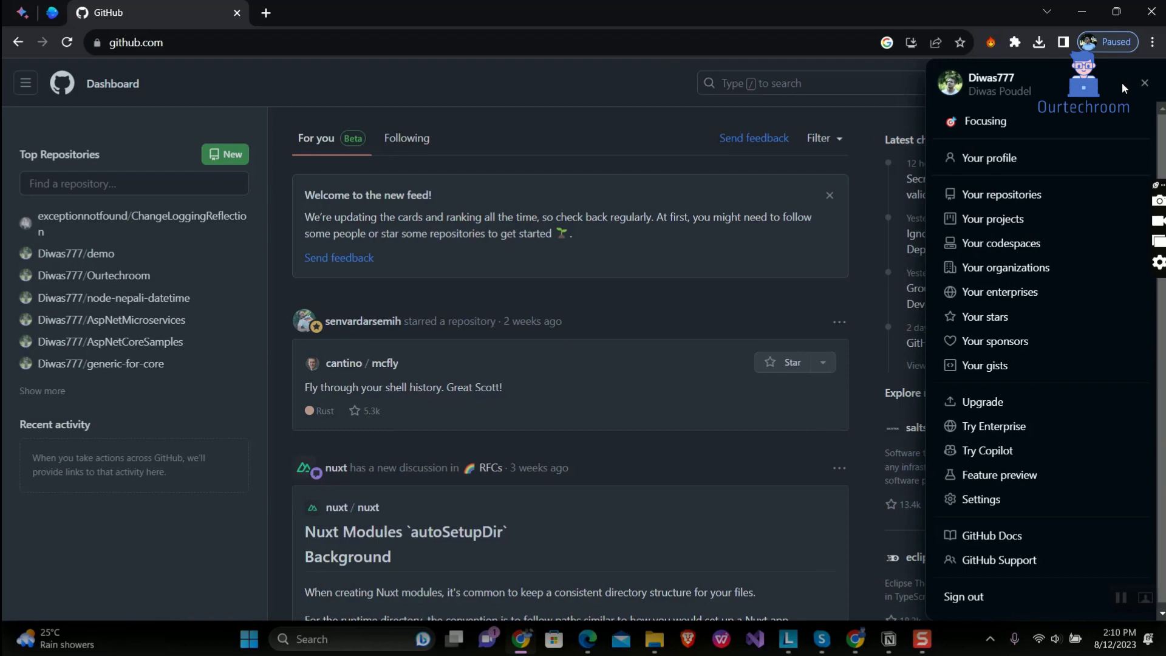
pyautogui.moveTo(992, 219)
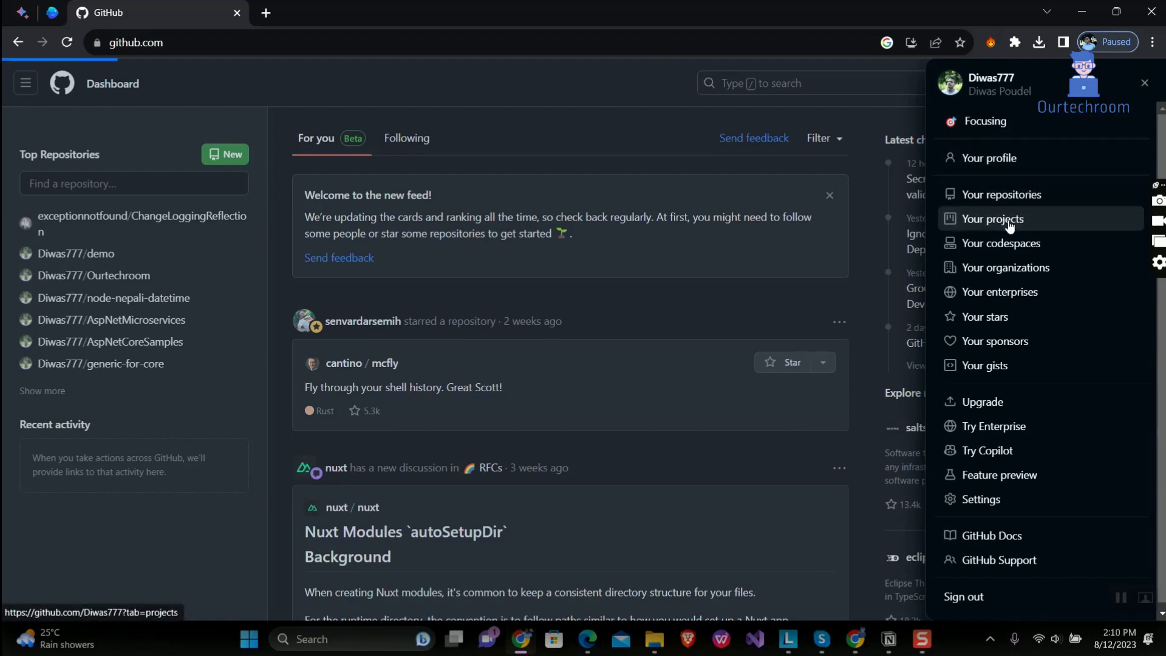
pyautogui.click(992, 219)
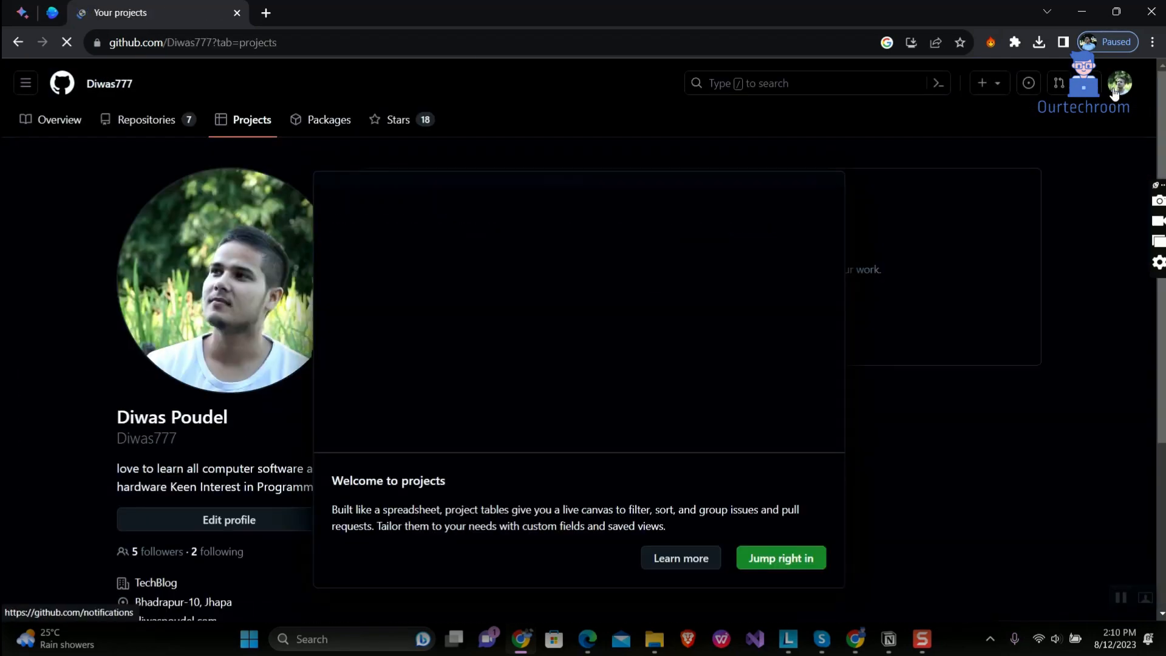
pyautogui.click(1118, 82)
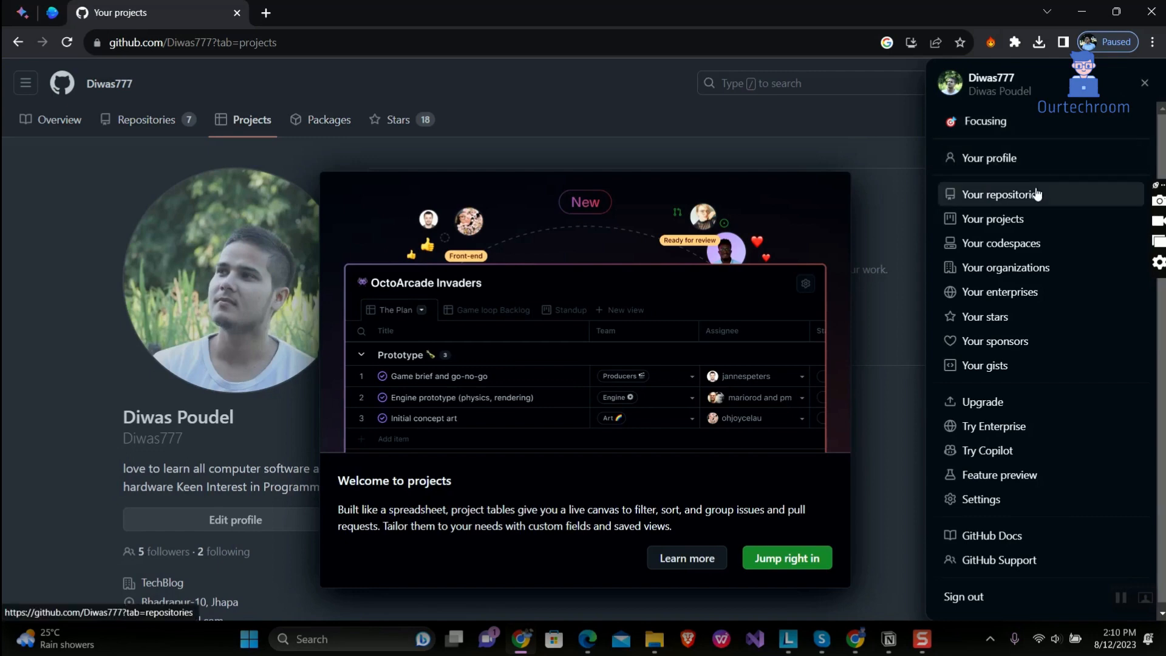
pyautogui.click(998, 194)
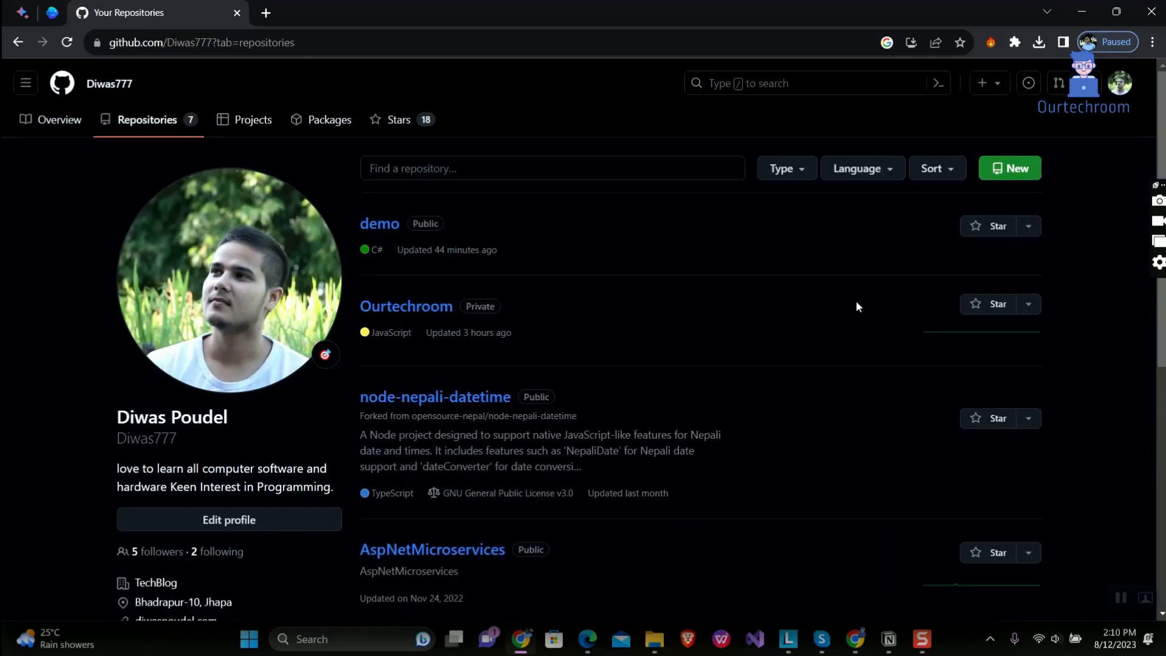
pyautogui.scroll(-3)
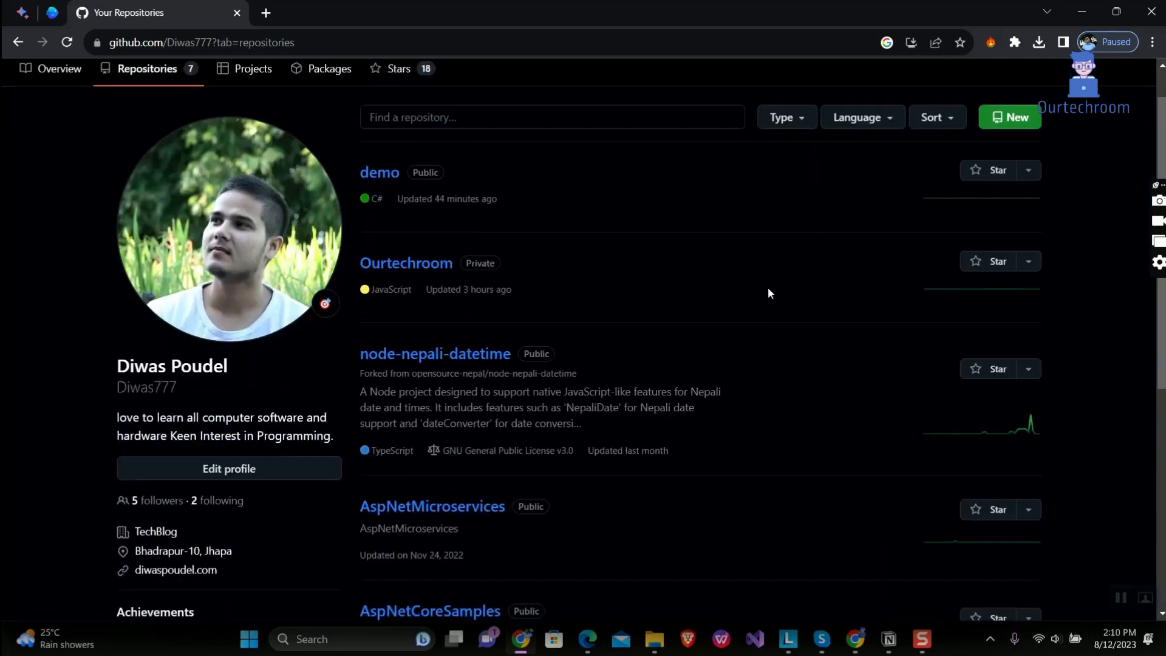
pyautogui.scroll(-3)
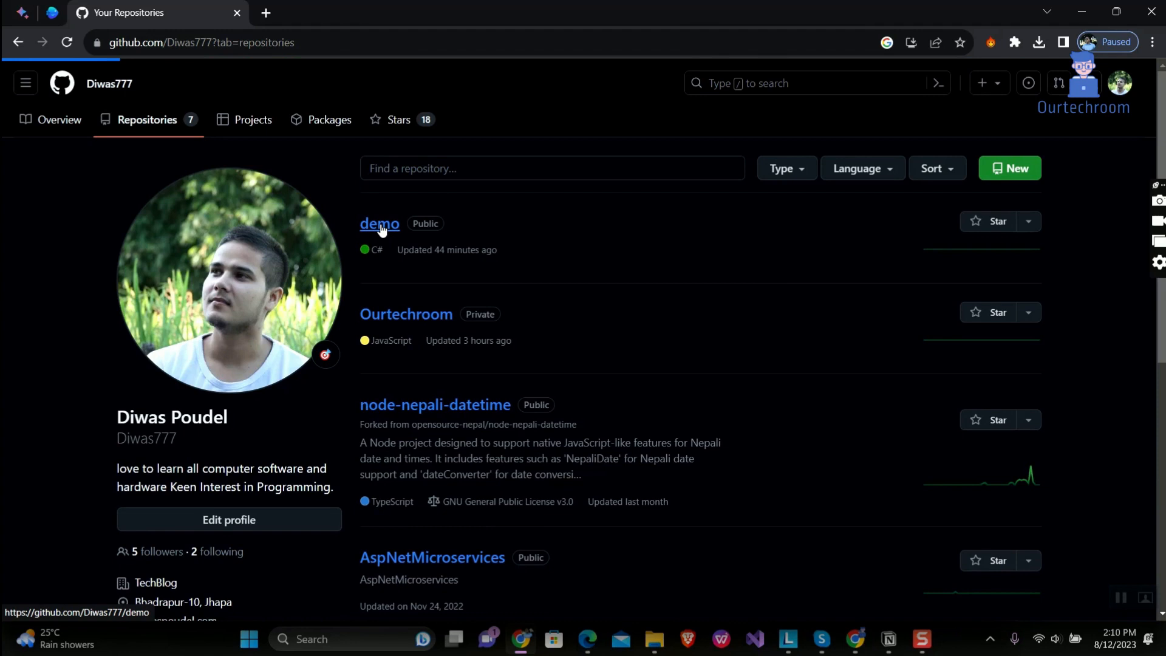
# - Open the demo repository's Settings and scroll down to the Danger Zone section
pyautogui.click(379, 223)
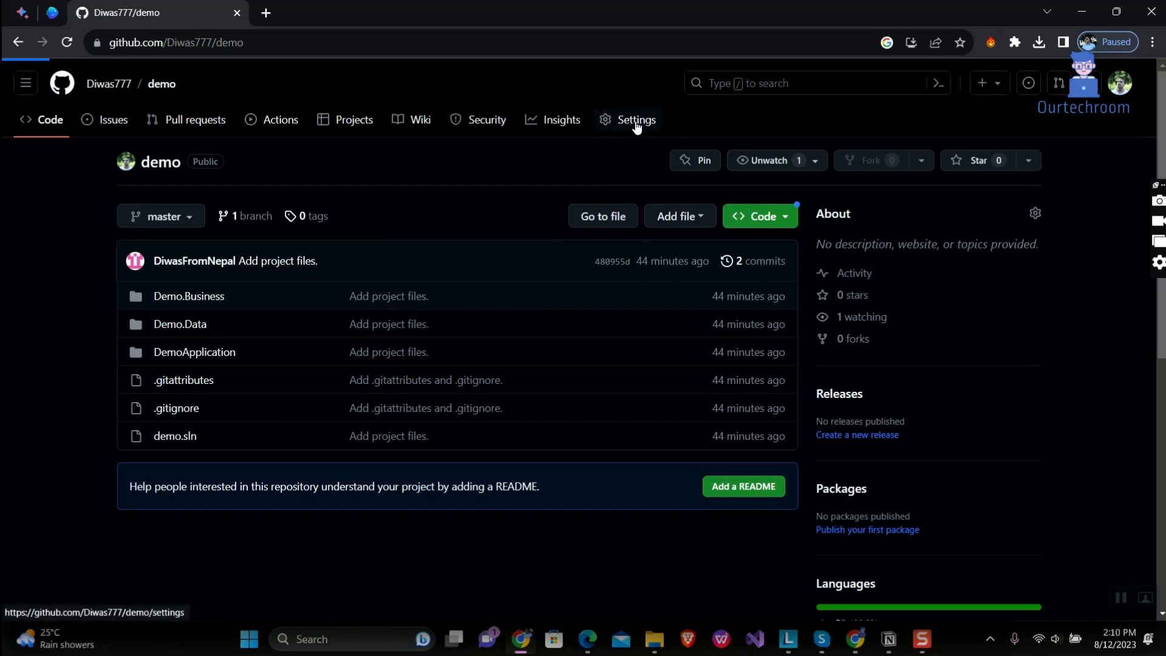
pyautogui.click(635, 120)
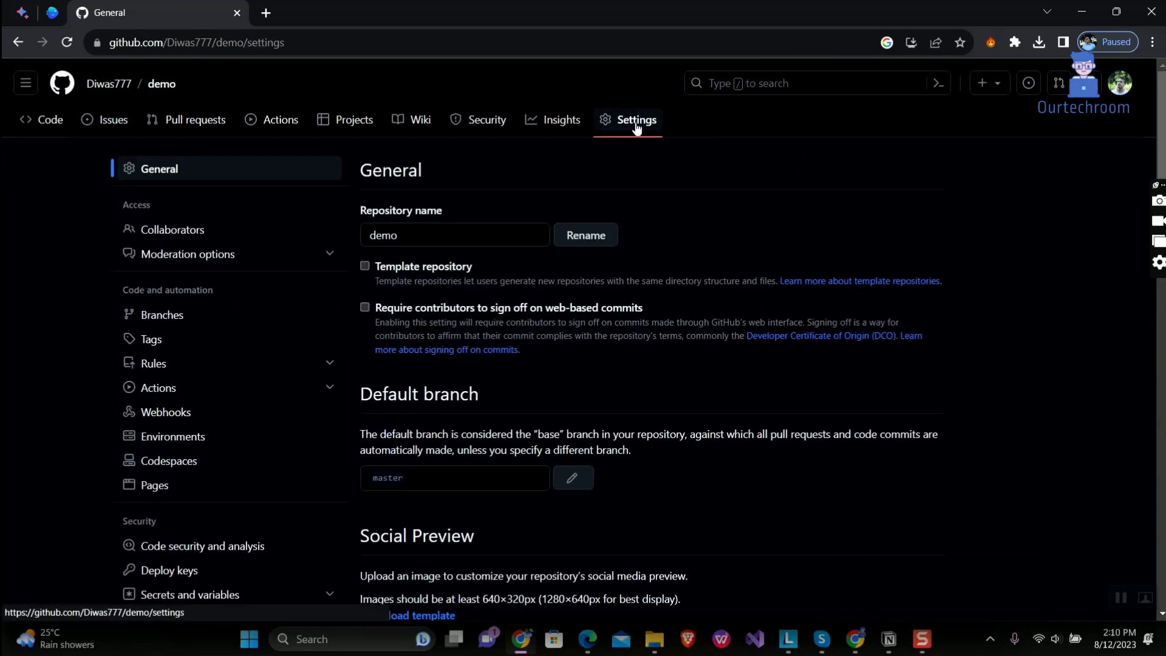
pyautogui.scroll(-3)
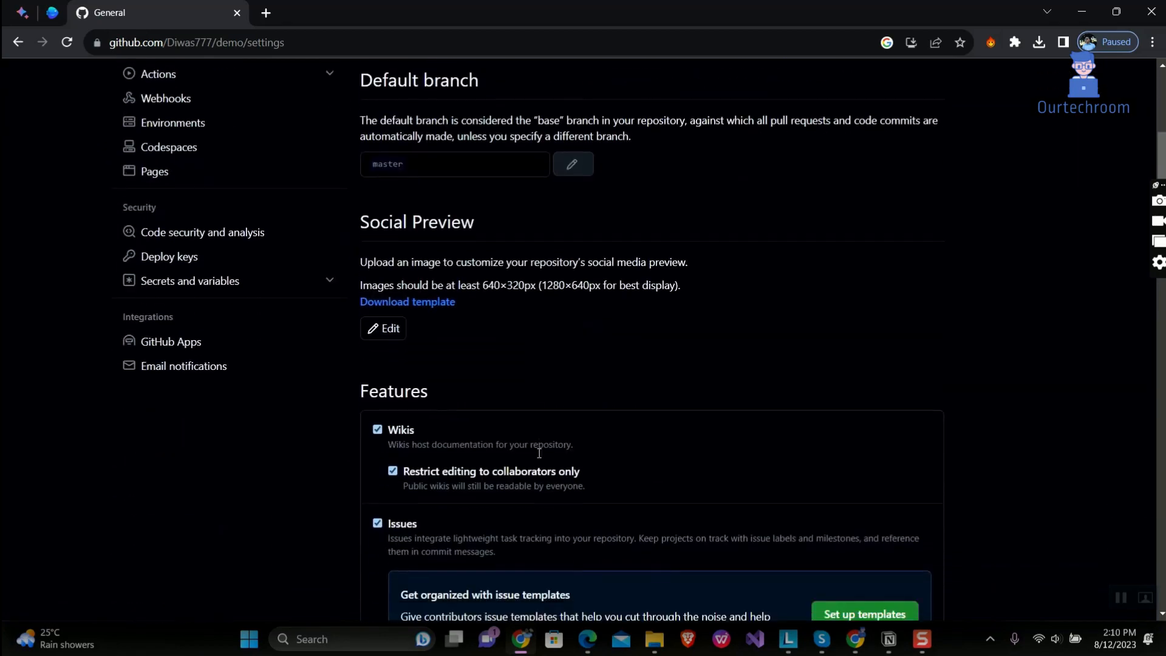
pyautogui.scroll(-3)
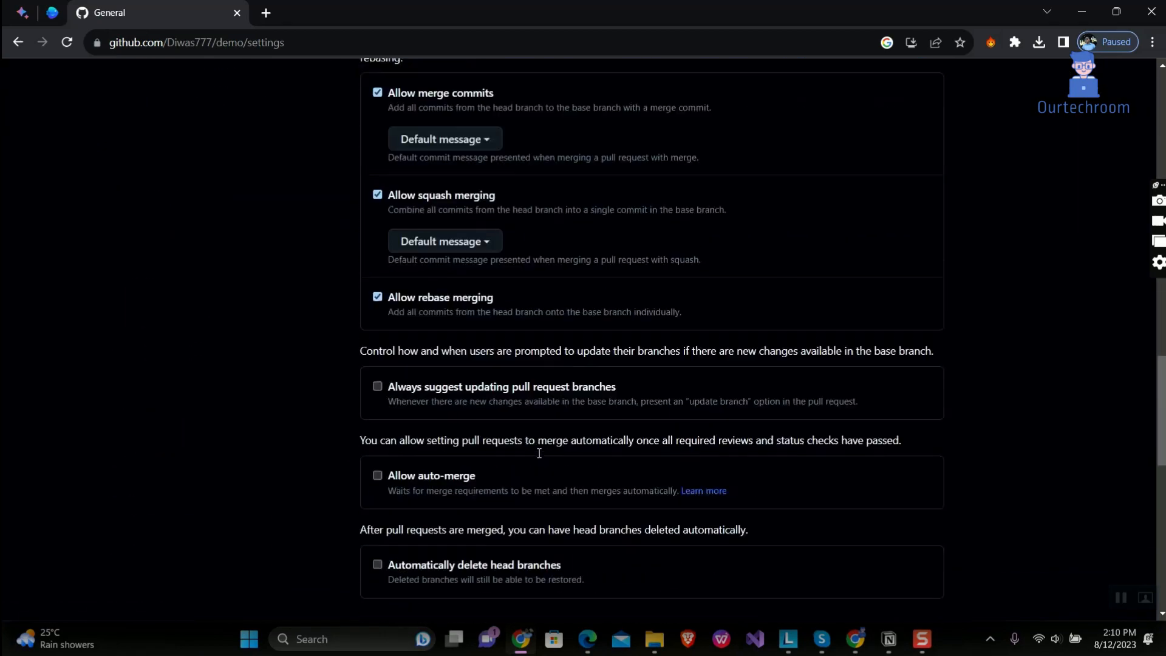
pyautogui.scroll(-3)
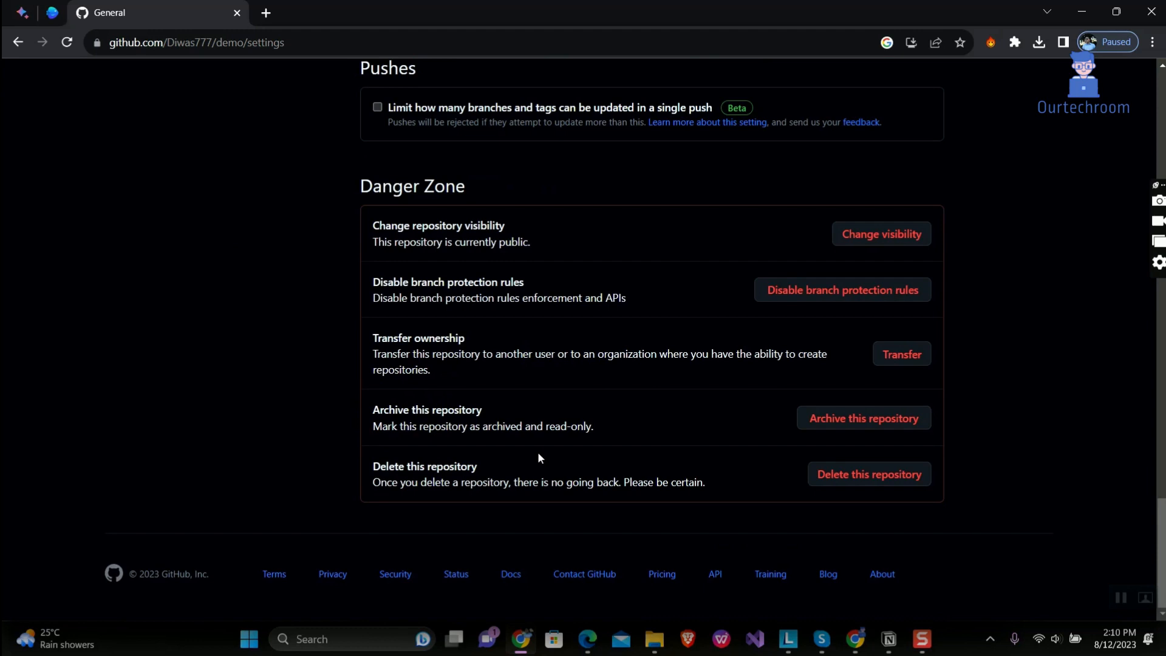
pyautogui.moveTo(710, 497)
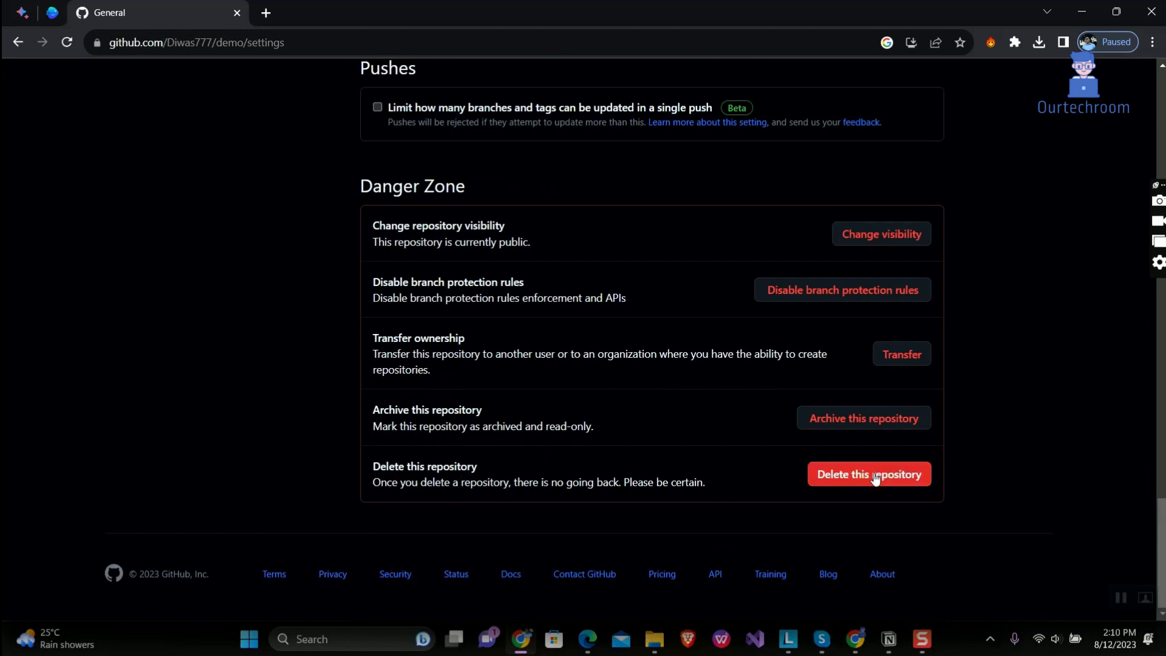
# - Start deleting demo and acknowledge both warnings to reach the name-confirmation step
pyautogui.click(868, 473)
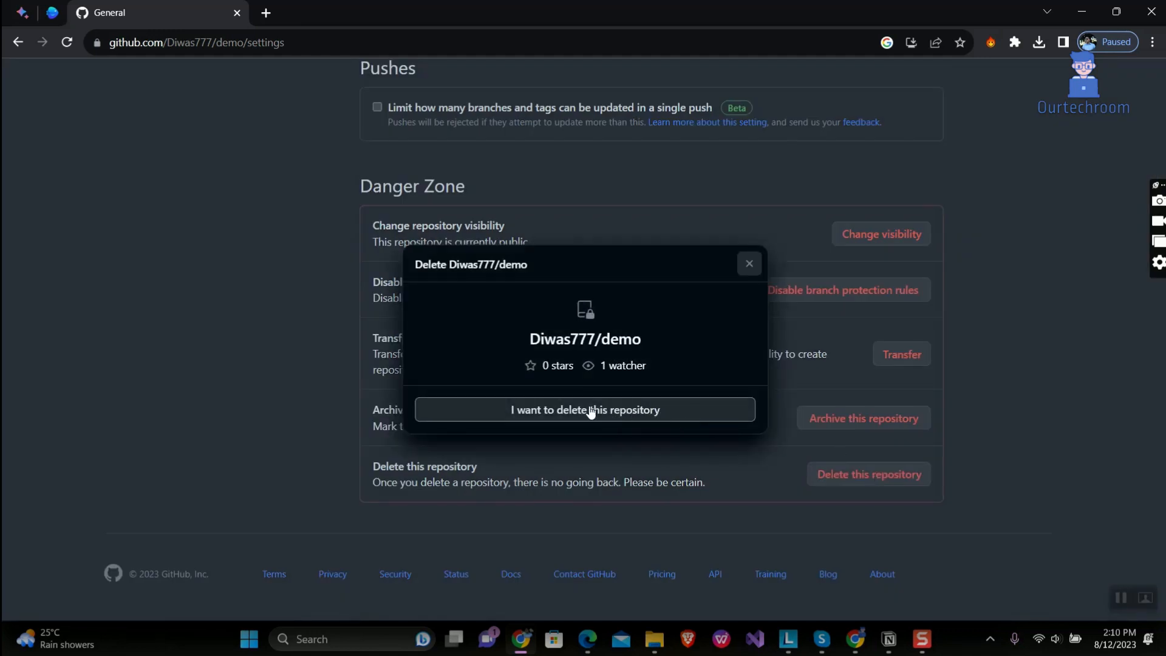
pyautogui.click(584, 410)
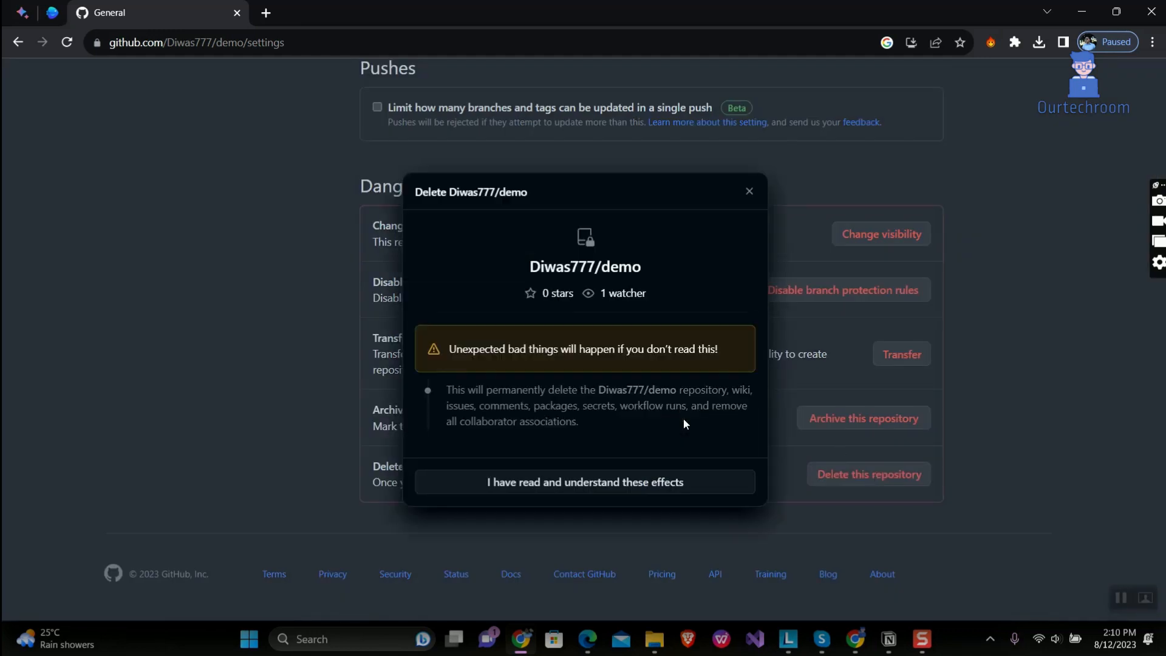
pyautogui.moveTo(483, 382)
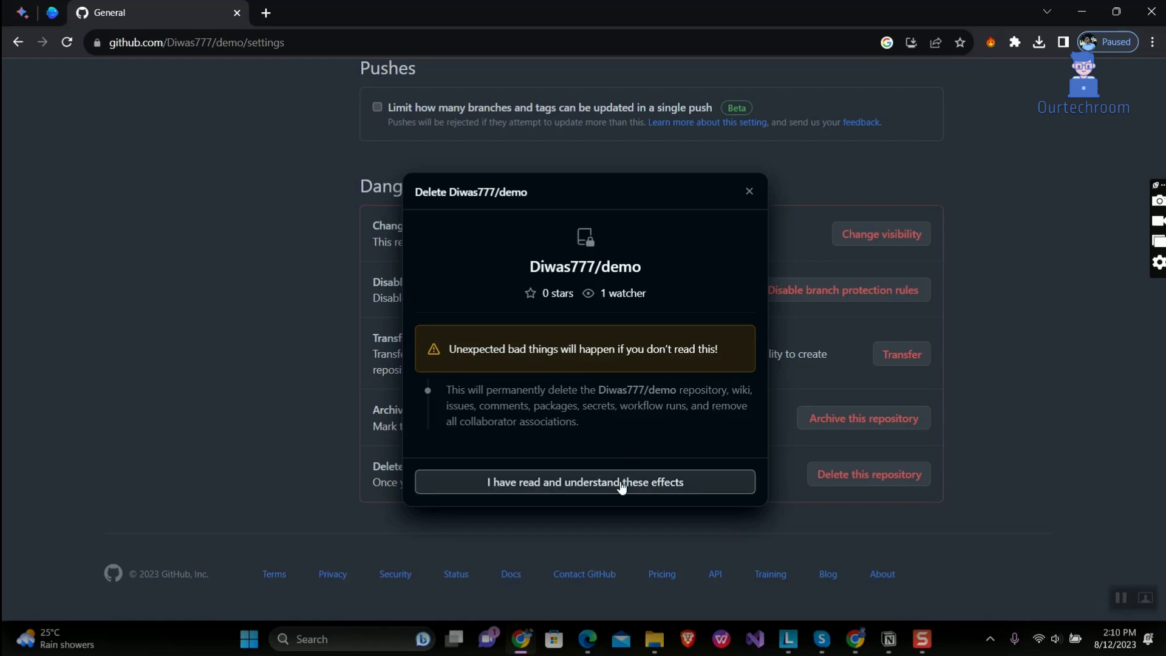
pyautogui.click(584, 482)
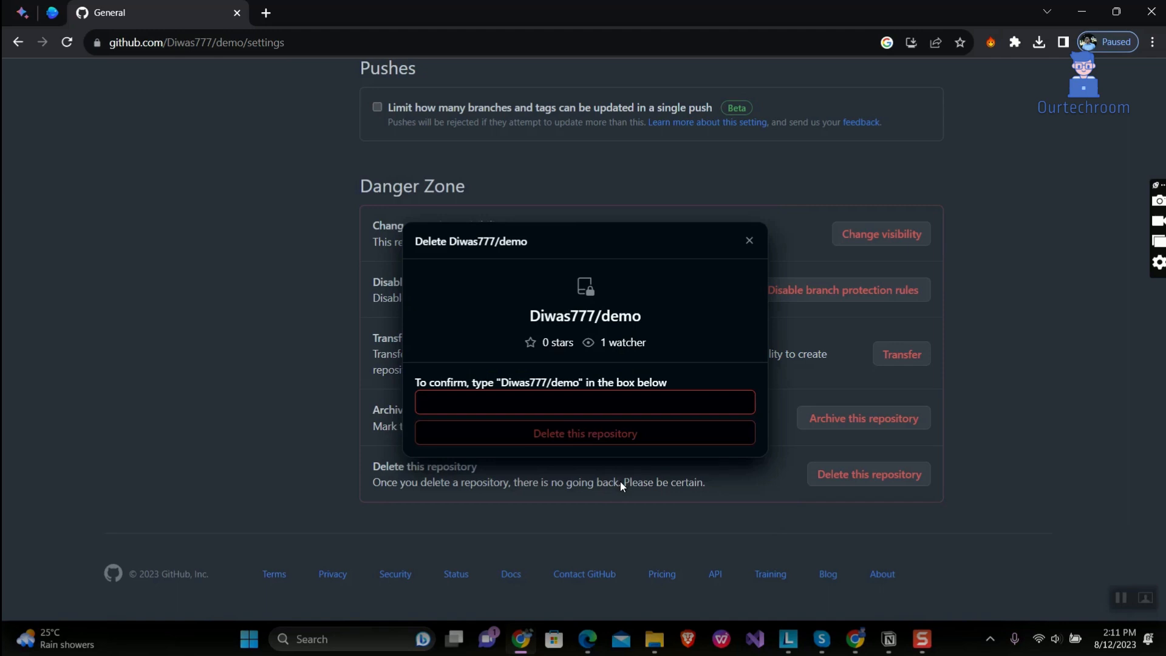
pyautogui.moveTo(568, 382)
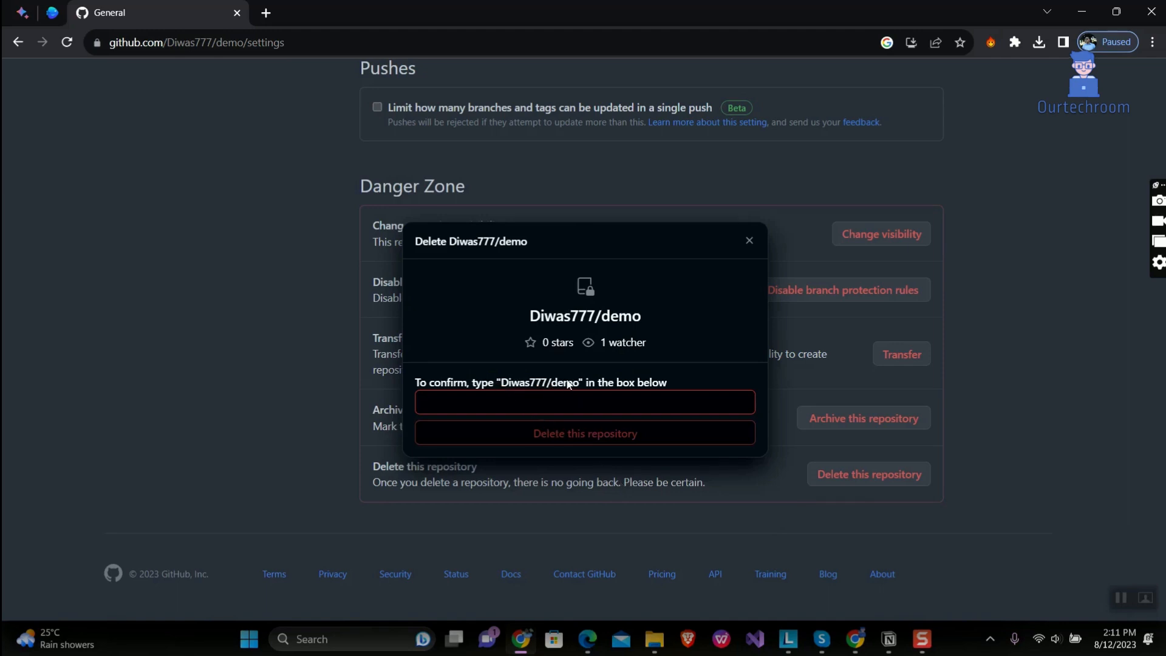
# - Confirm with Diwas777/demo and permanently delete the repository, returning to the repositories list
pyautogui.write('Diwas777')
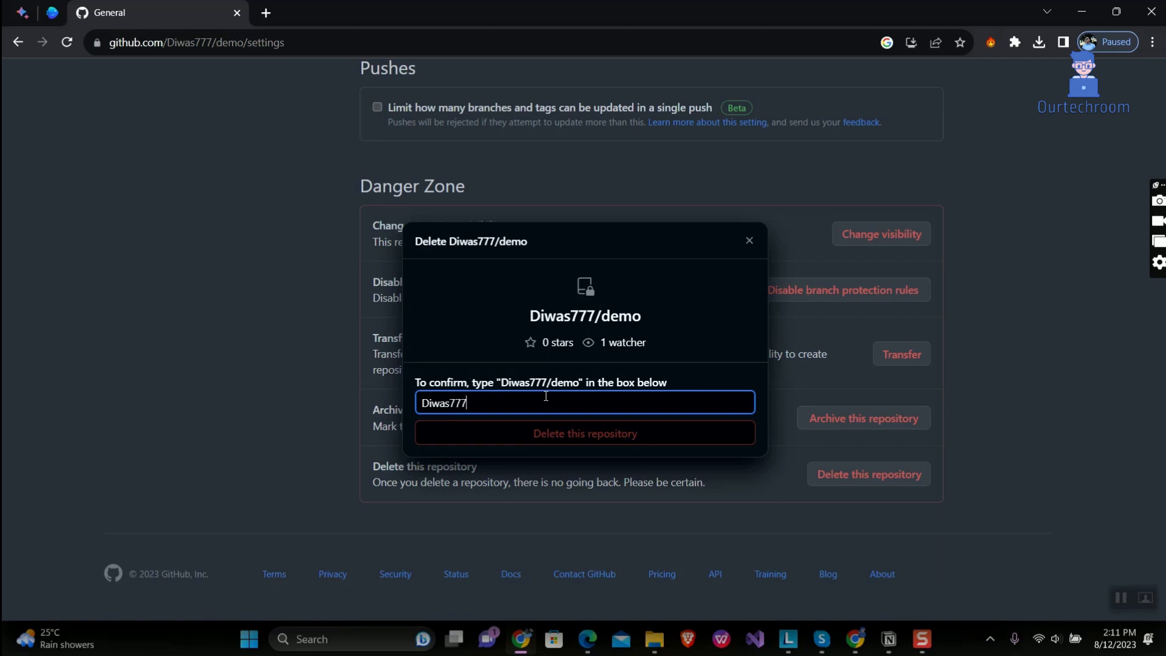
pyautogui.write('/demo')
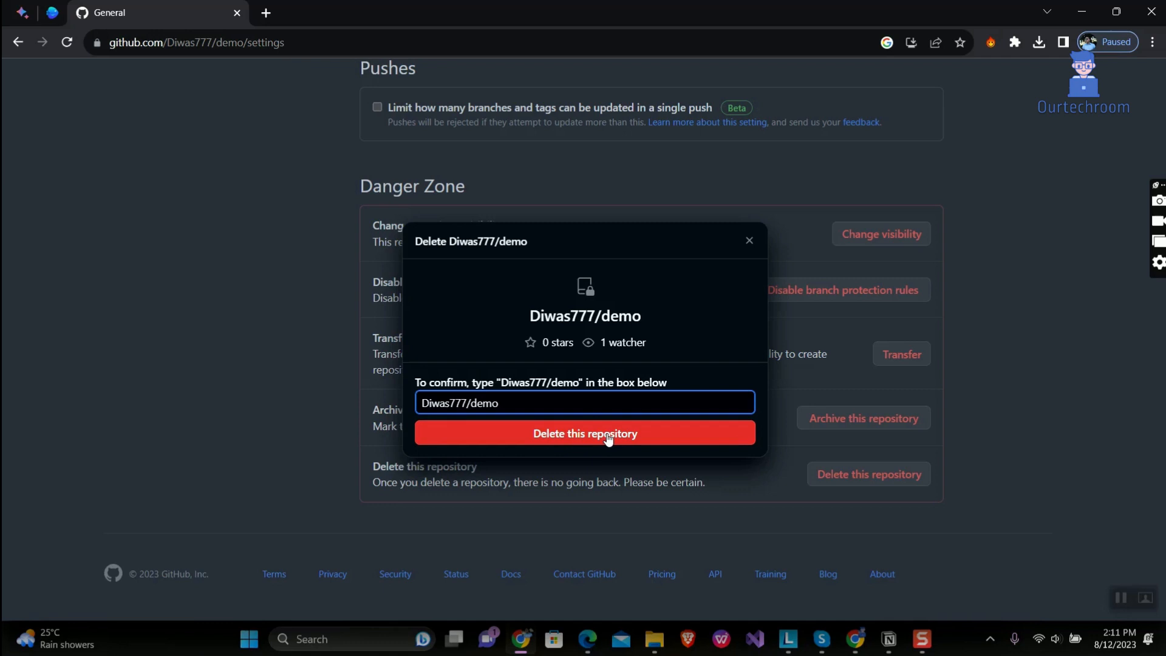
pyautogui.click(584, 434)
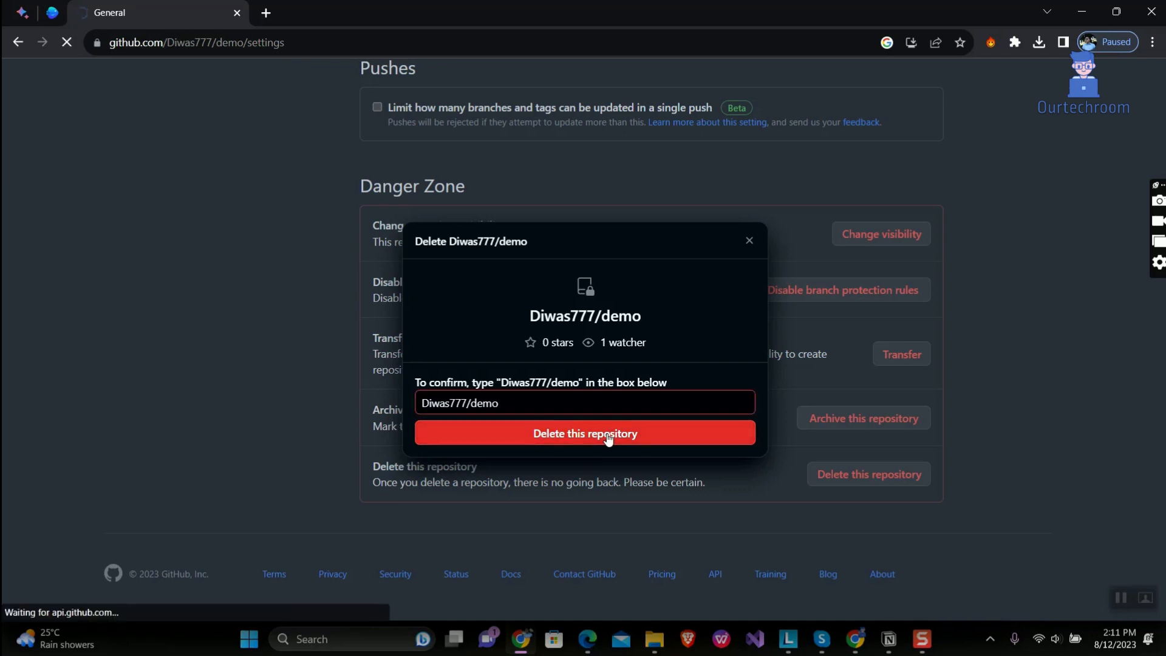
pyautogui.click(585, 434)
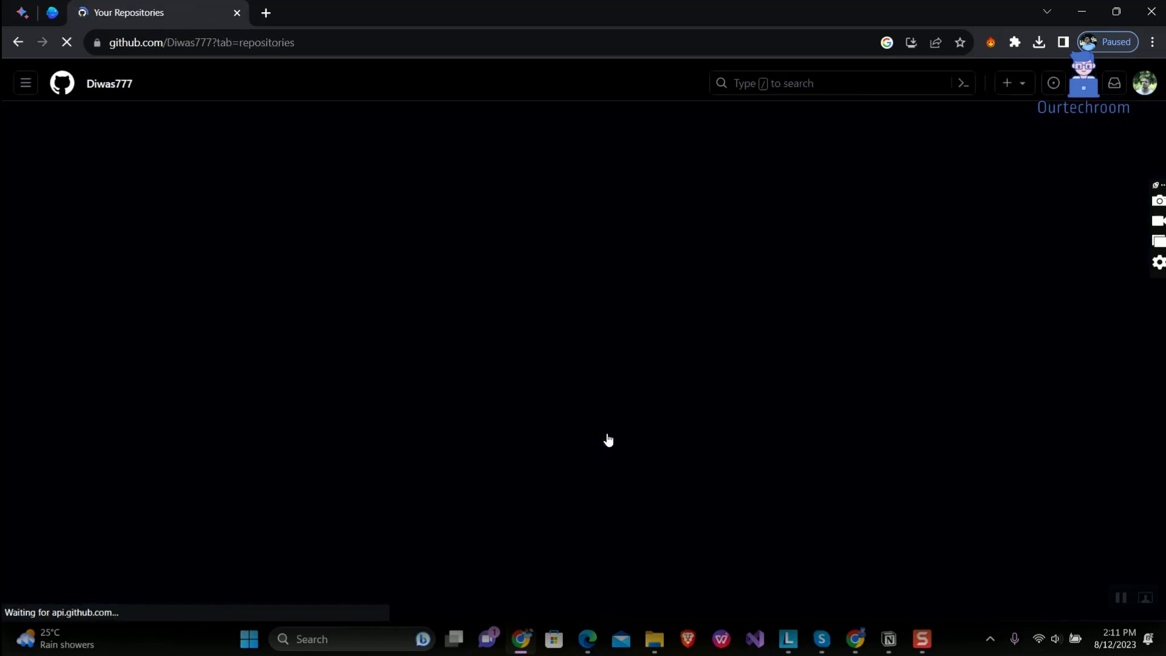